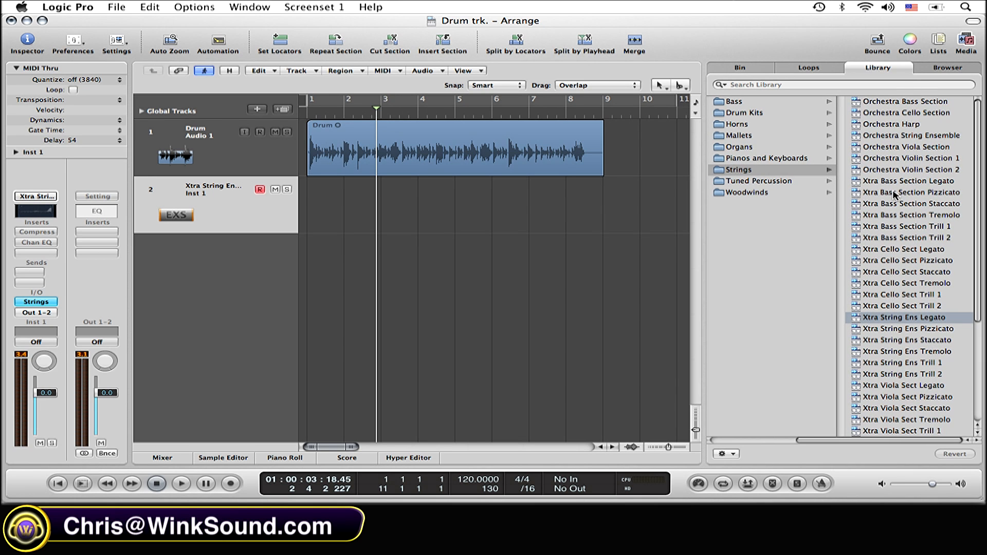
{"action": "mouse_move", "coordinate": [896, 227]}
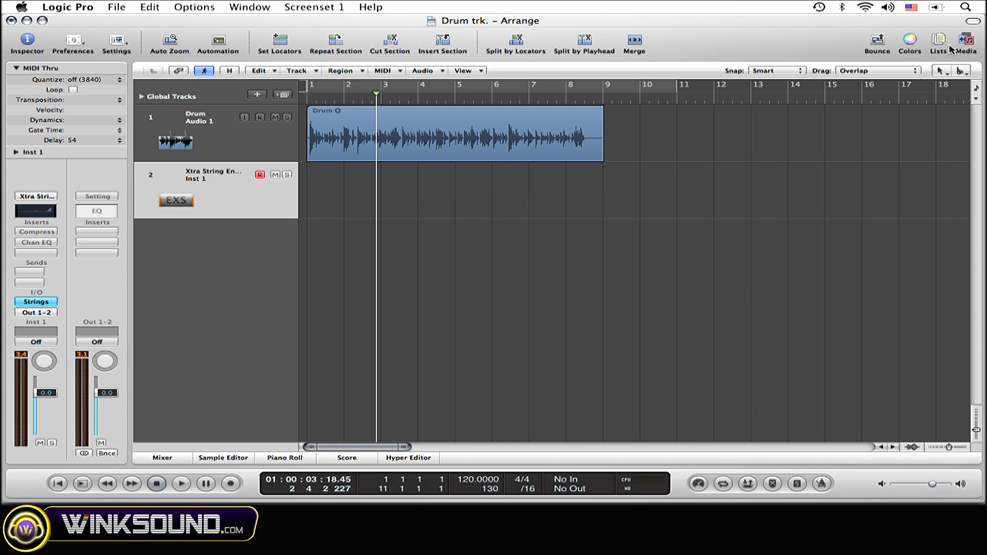
{"action": "mouse_move", "coordinate": [608, 261]}
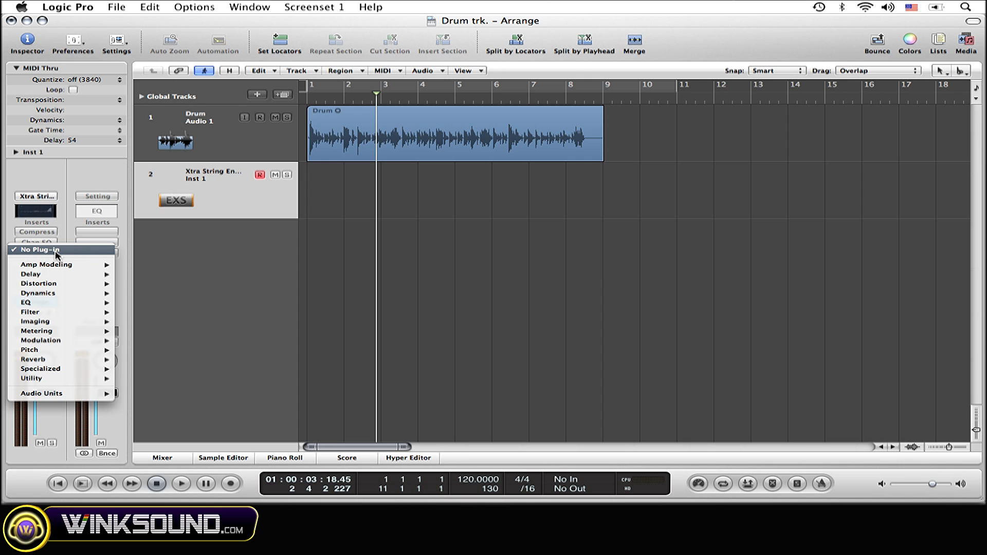
{"action": "mouse_move", "coordinate": [47, 265]}
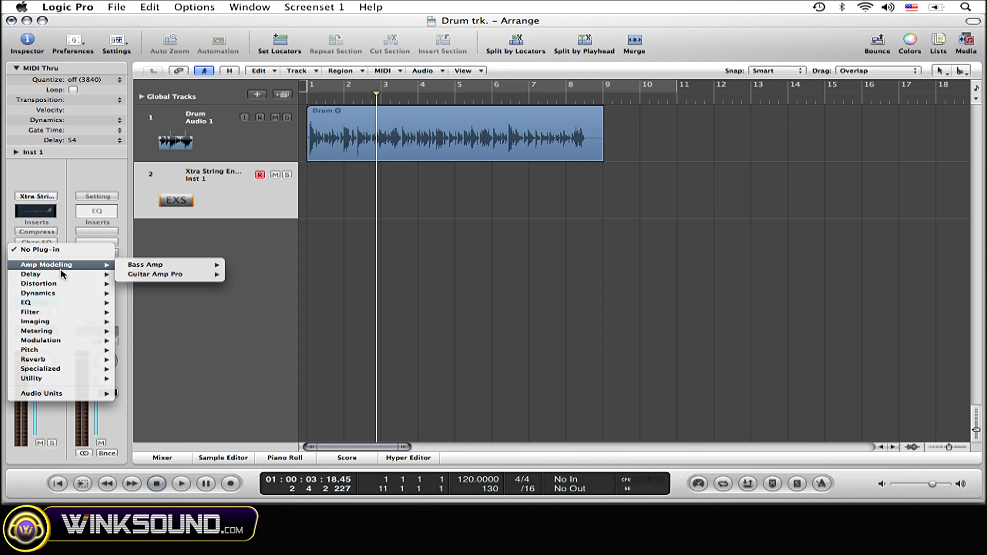
{"action": "mouse_move", "coordinate": [64, 292]}
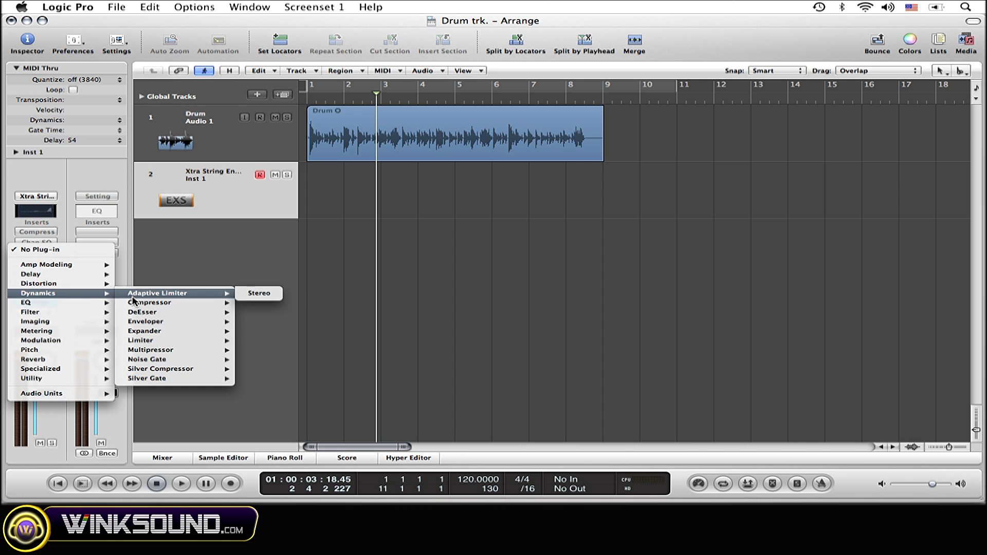
{"action": "mouse_move", "coordinate": [176, 350]}
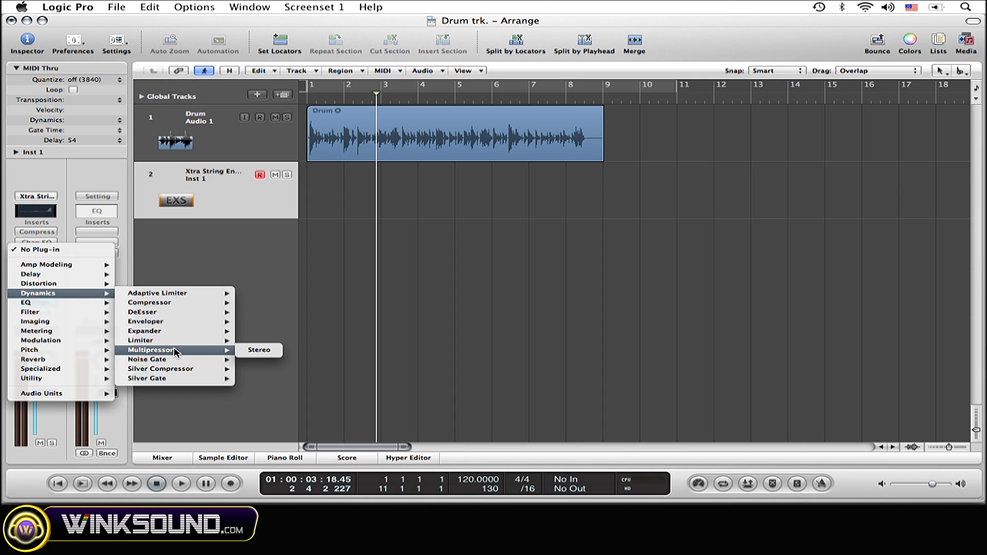
Step: Insert a stereo Multipressor on the string track, reposition its window, and show its presets
{"action": "left_click", "coordinate": [258, 350]}
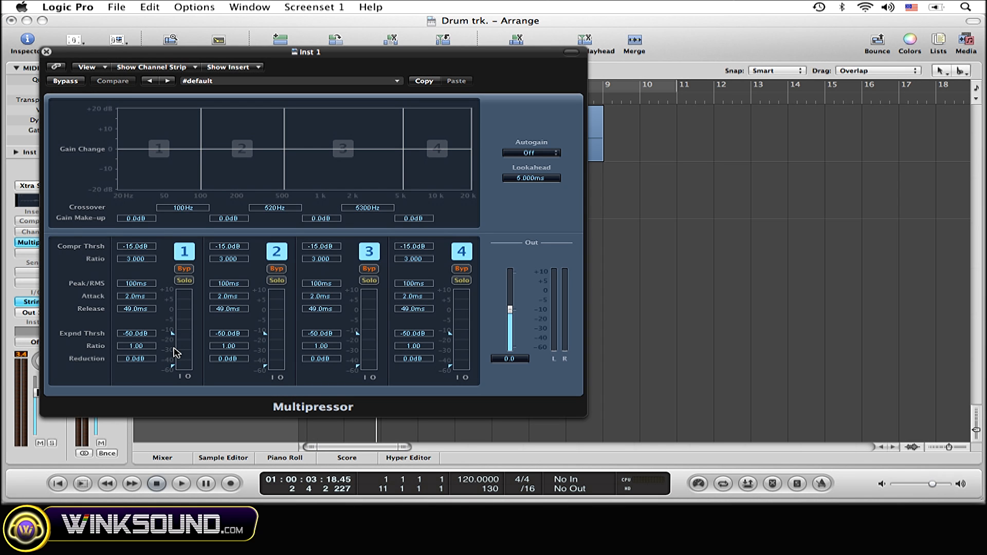
{"action": "mouse_move", "coordinate": [214, 281]}
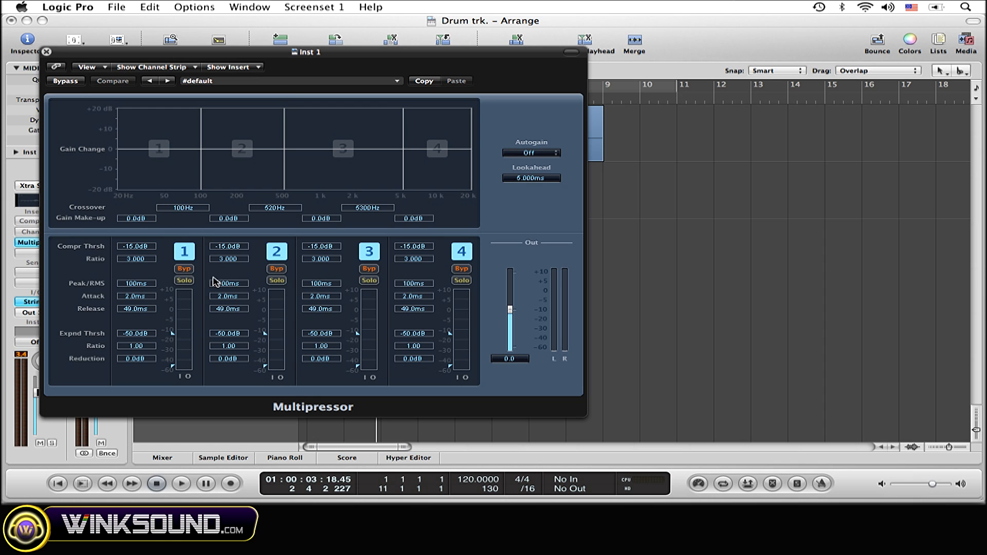
{"action": "left_click_drag", "start_coordinate": [312, 52], "coordinate": [340, 72]}
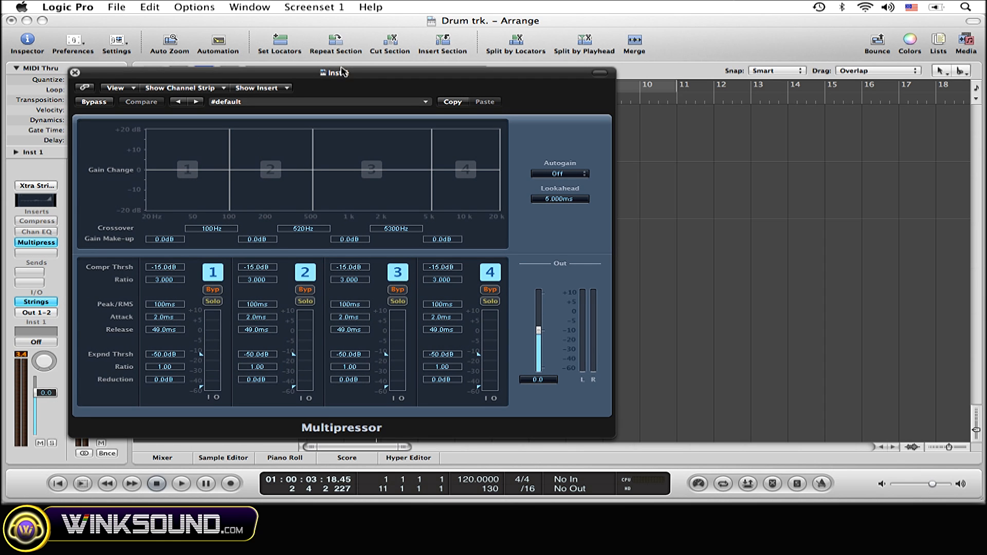
{"action": "mouse_move", "coordinate": [359, 79]}
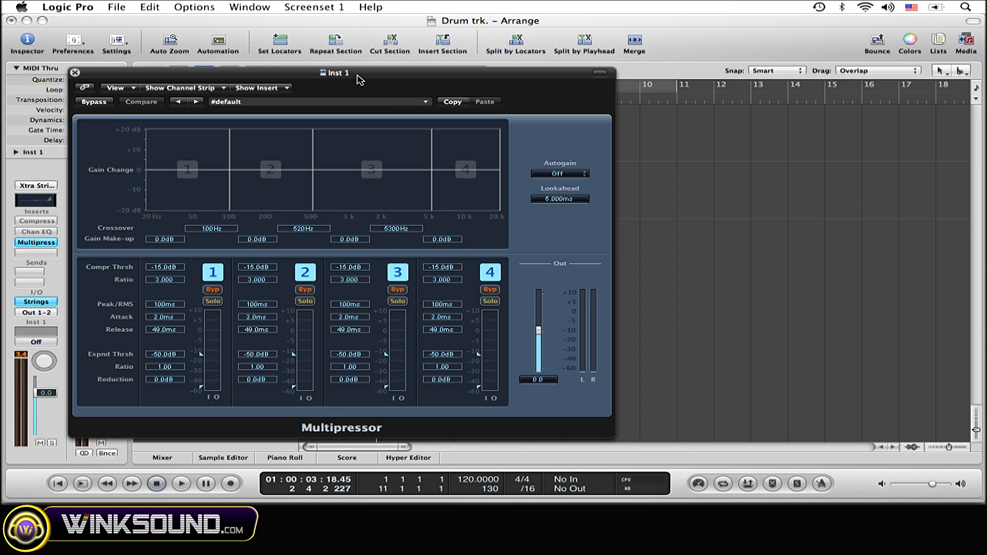
{"action": "mouse_move", "coordinate": [430, 109]}
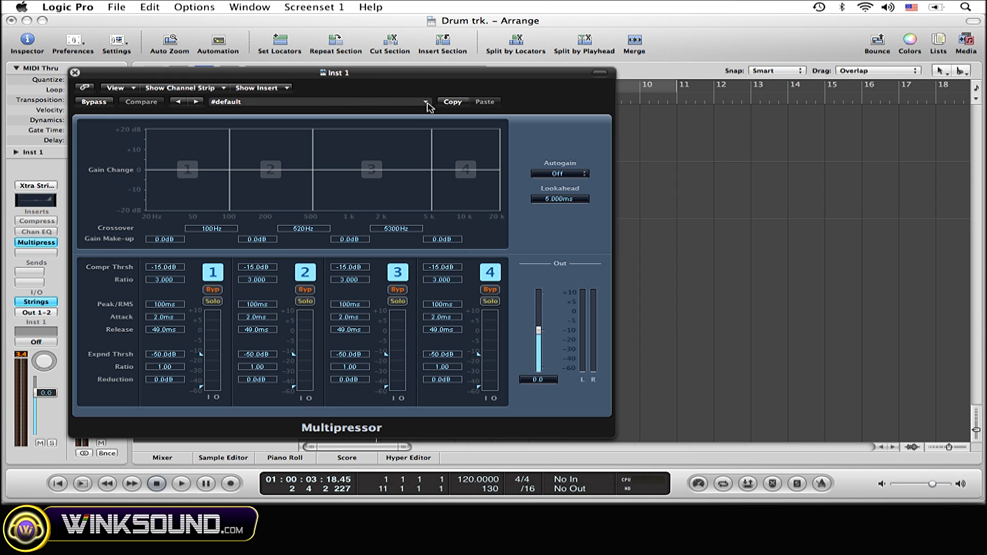
{"action": "left_click", "coordinate": [427, 101]}
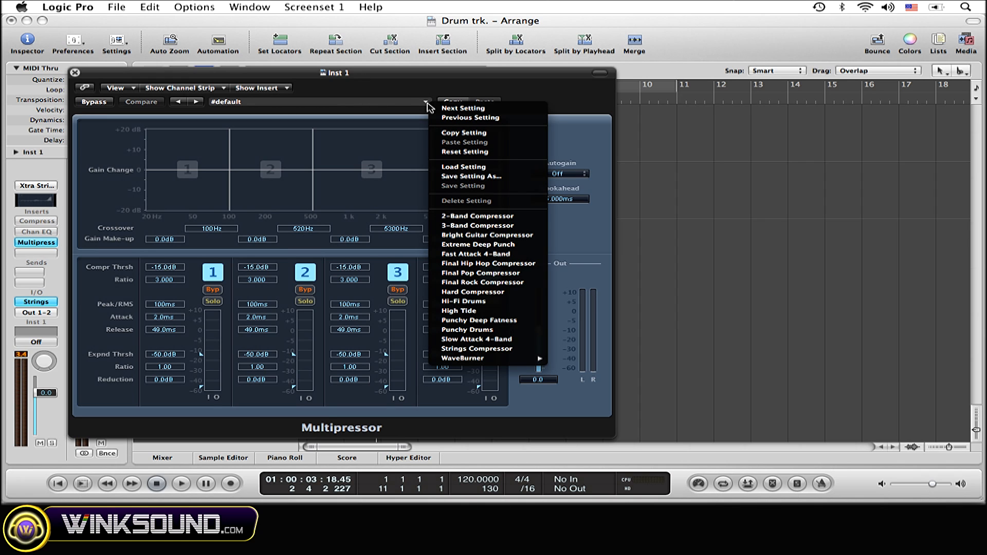
{"action": "mouse_move", "coordinate": [485, 349]}
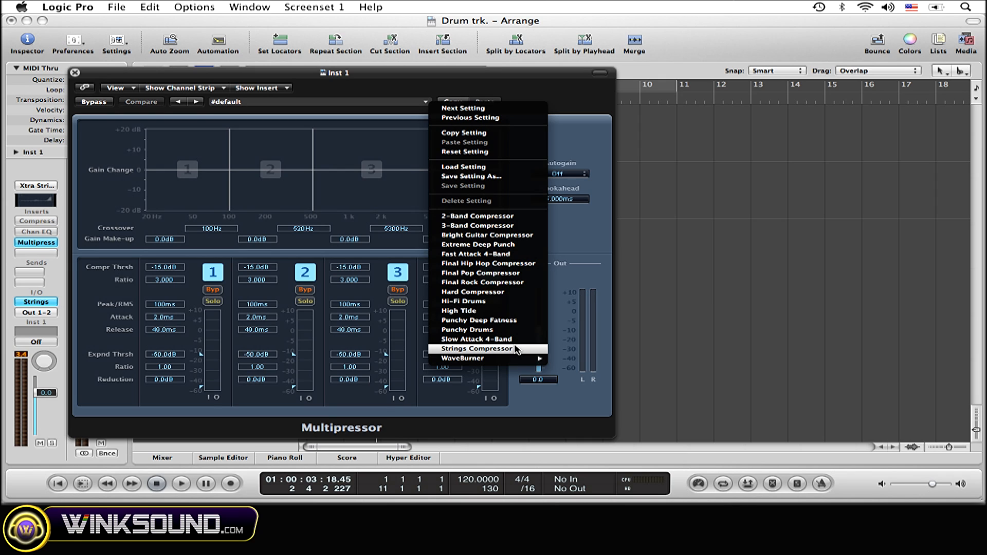
Step: Load the Strings Compressor preset and play the track to audition the band compression
{"action": "left_click", "coordinate": [477, 348]}
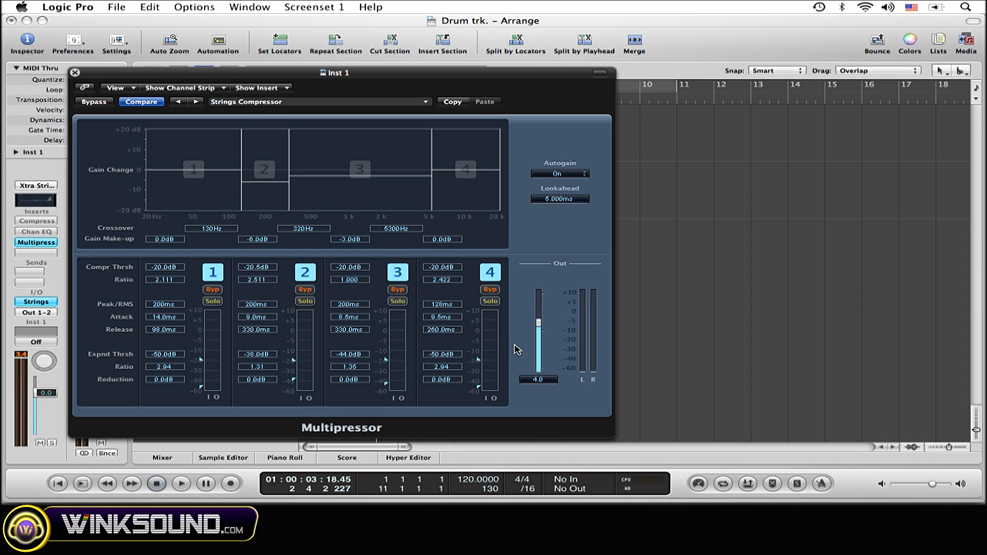
{"action": "mouse_move", "coordinate": [264, 356]}
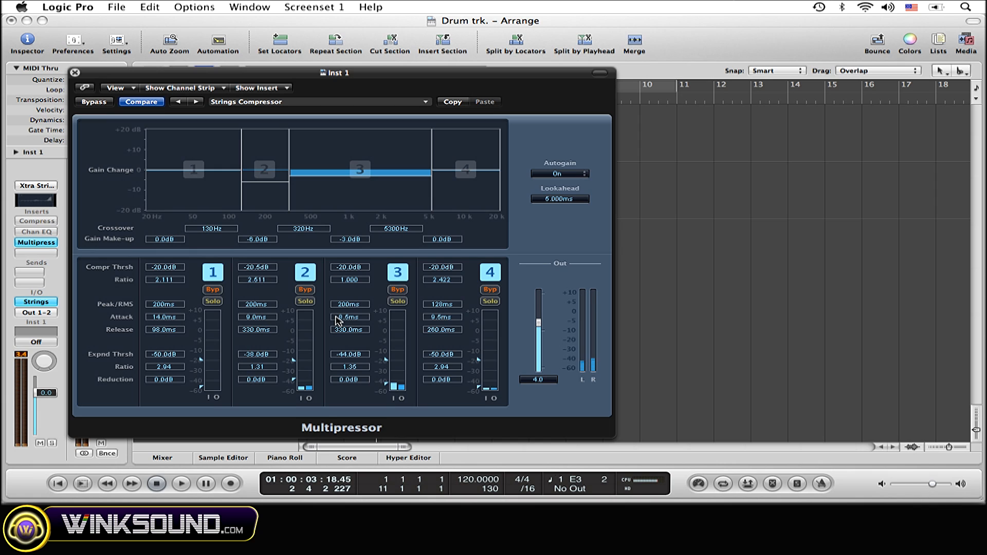
{"action": "left_click", "coordinate": [264, 168]}
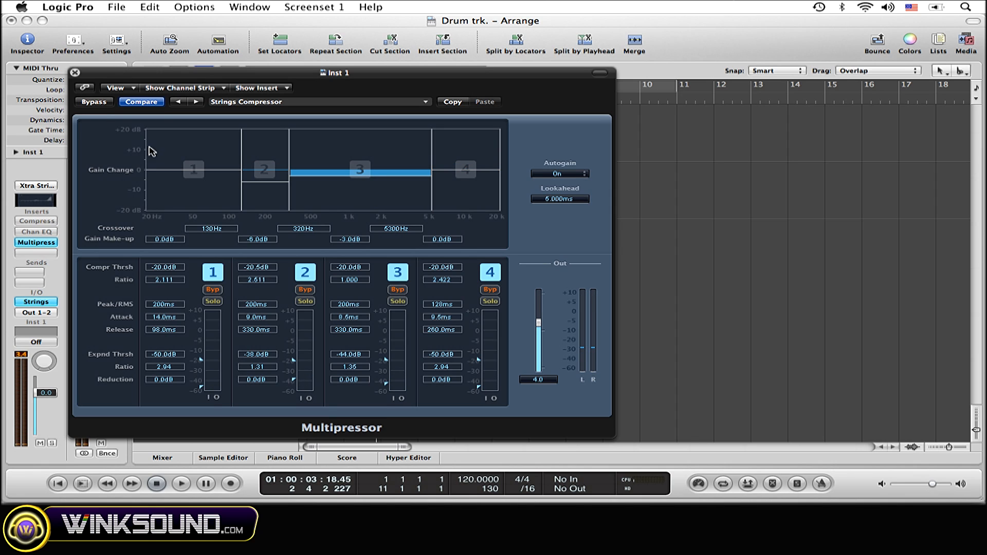
{"action": "left_click", "coordinate": [93, 101]}
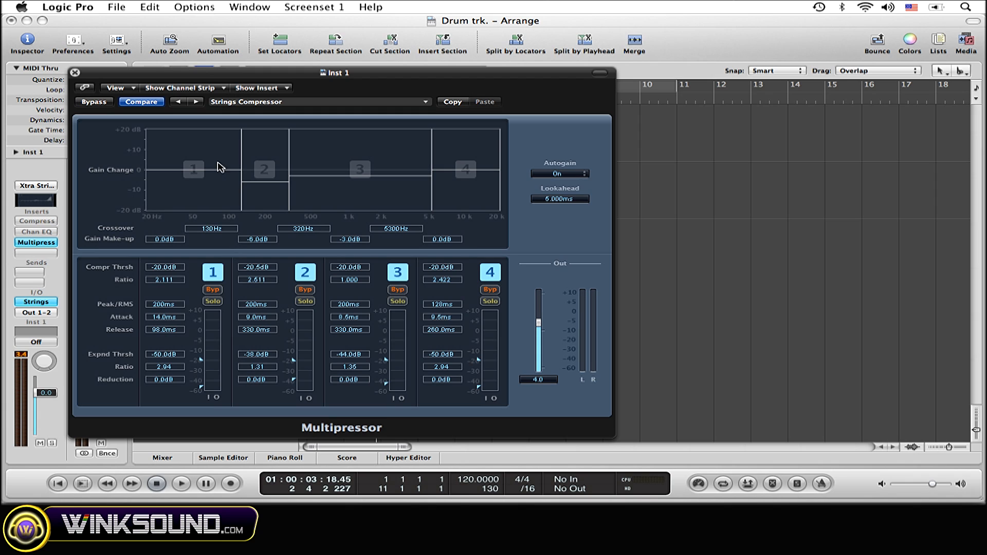
{"action": "mouse_move", "coordinate": [398, 123]}
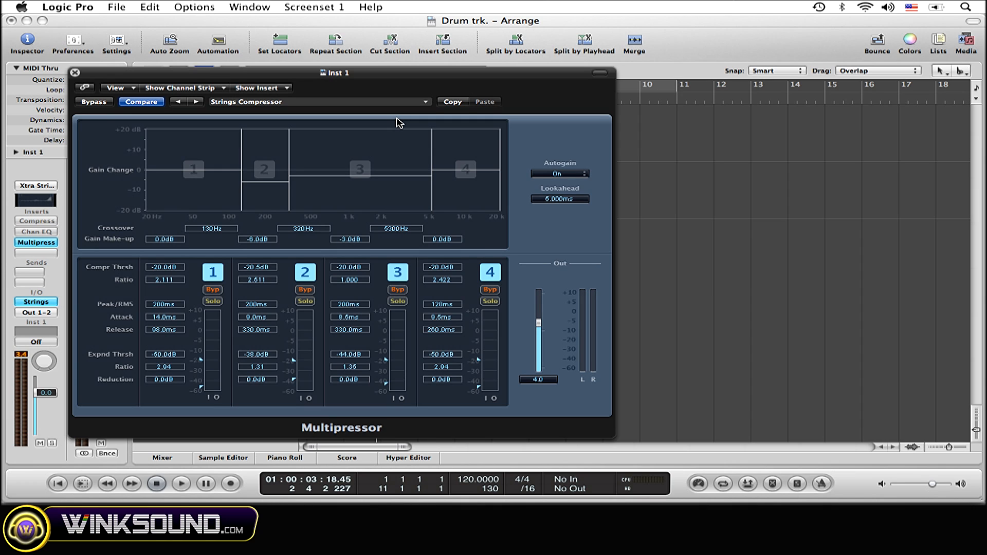
{"action": "mouse_move", "coordinate": [71, 96]}
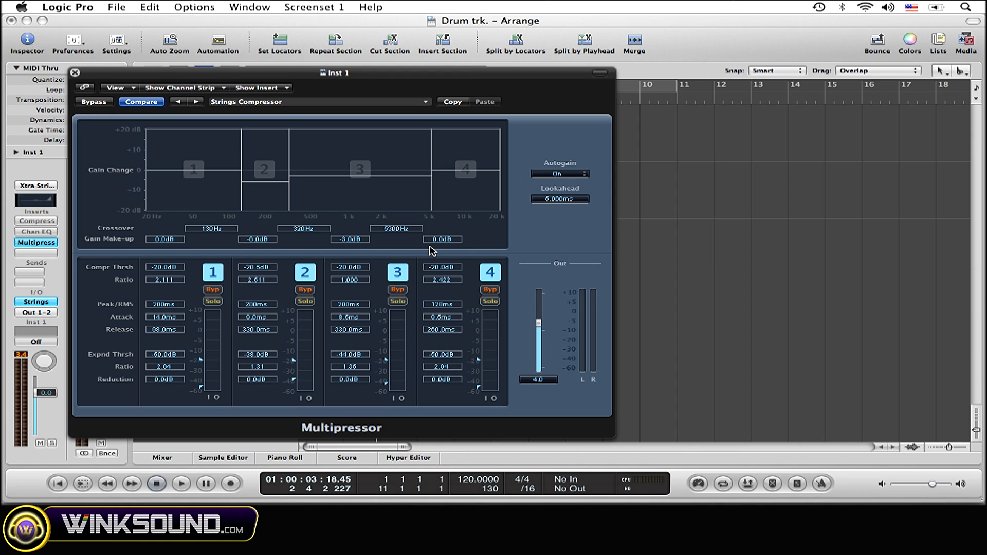
{"action": "mouse_move", "coordinate": [490, 314]}
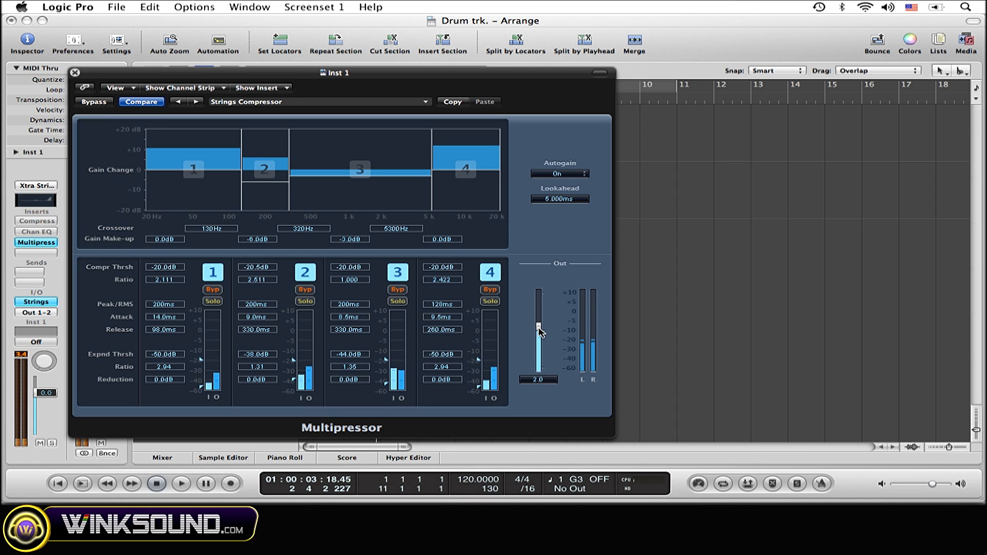
Step: Lower the Multipressor output to 2.0, bypass it, and reopen its preset list
{"action": "left_click", "coordinate": [93, 101]}
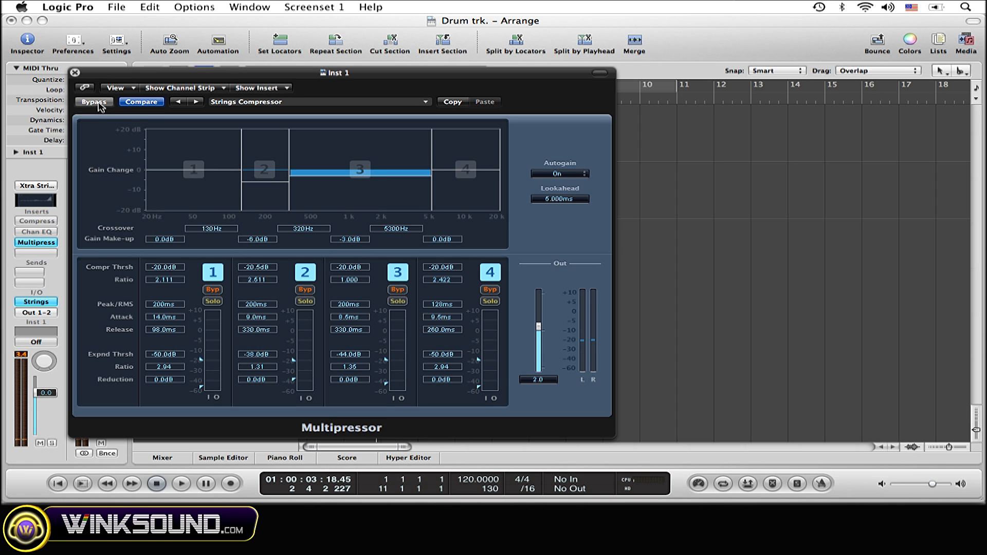
{"action": "left_click", "coordinate": [93, 101]}
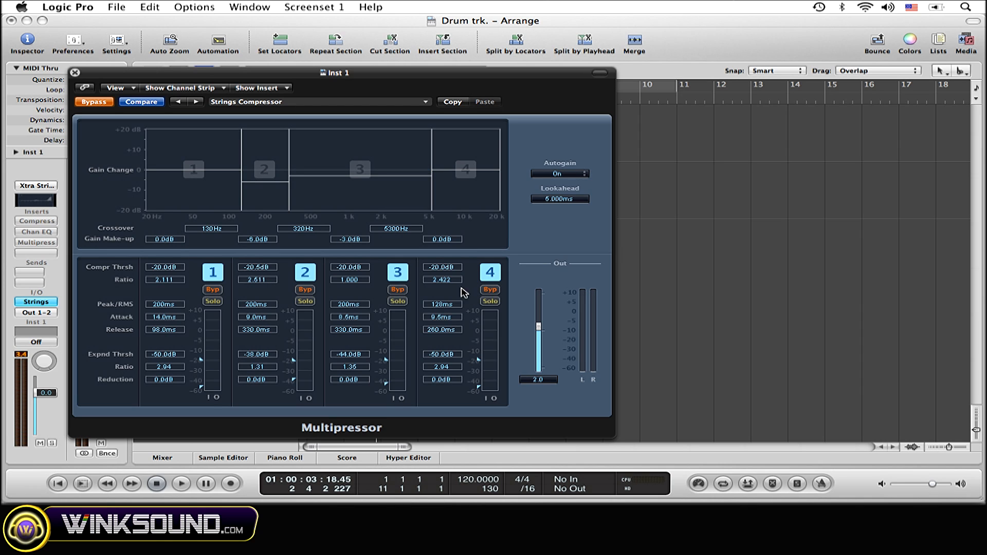
{"action": "mouse_move", "coordinate": [591, 289]}
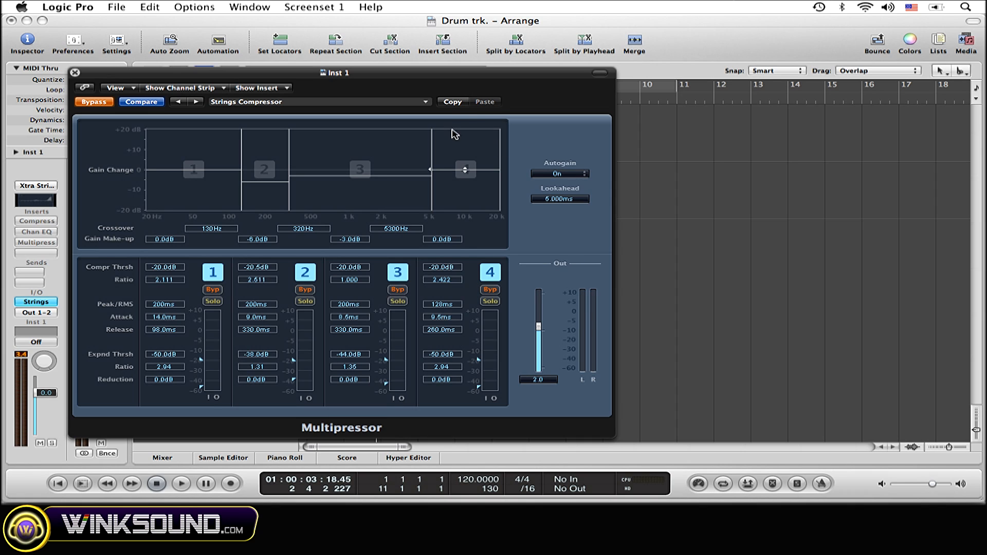
{"action": "left_click", "coordinate": [426, 102]}
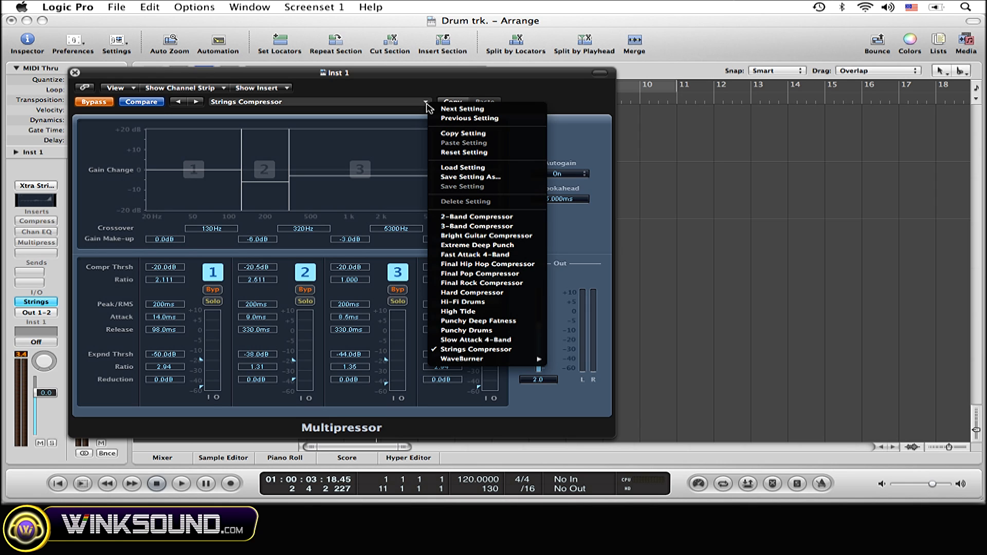
{"action": "mouse_move", "coordinate": [471, 133]}
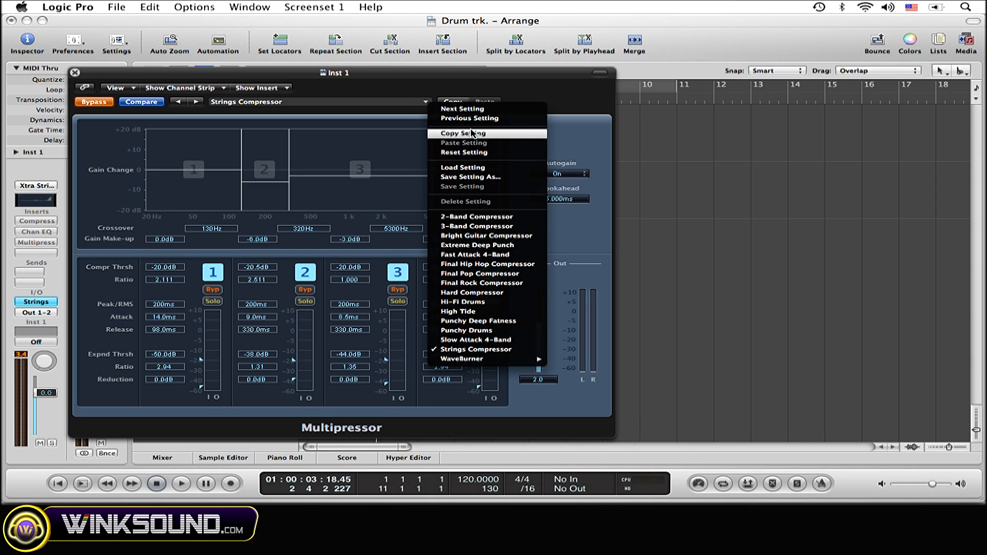
{"action": "mouse_move", "coordinate": [456, 135]}
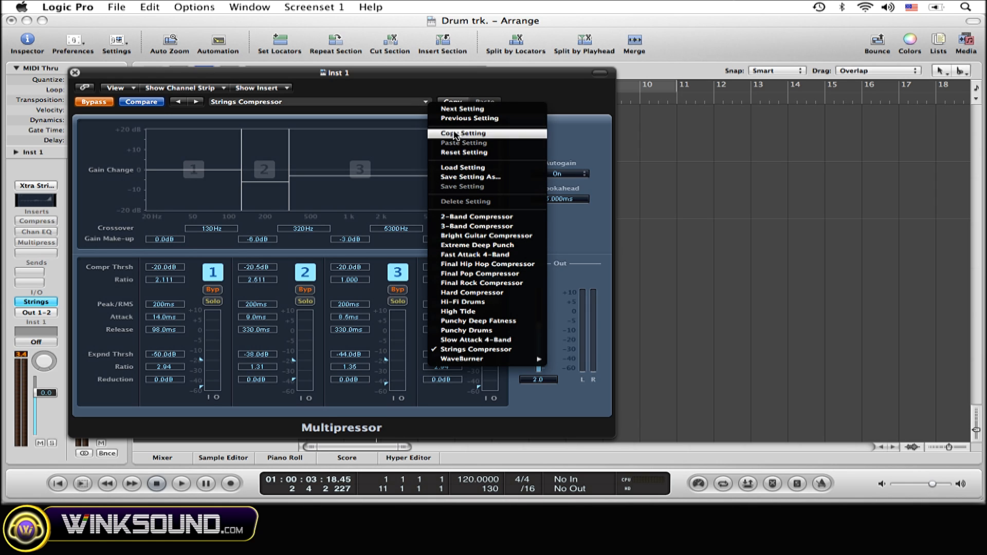